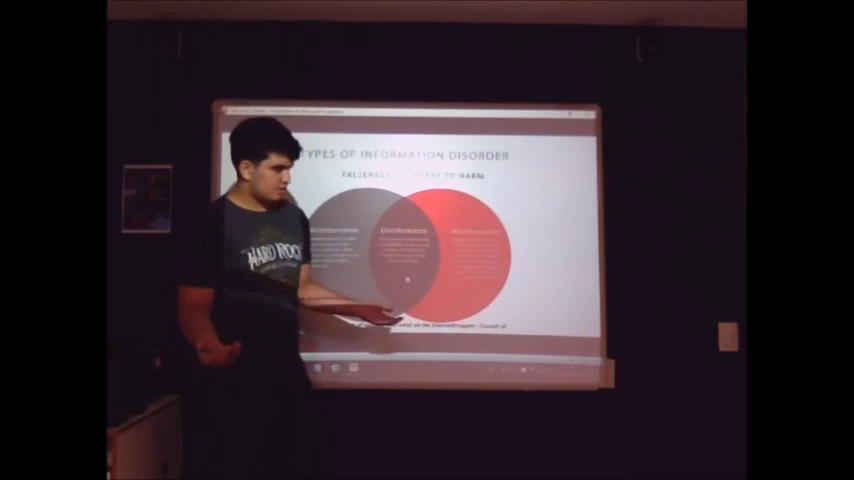
key("Right")
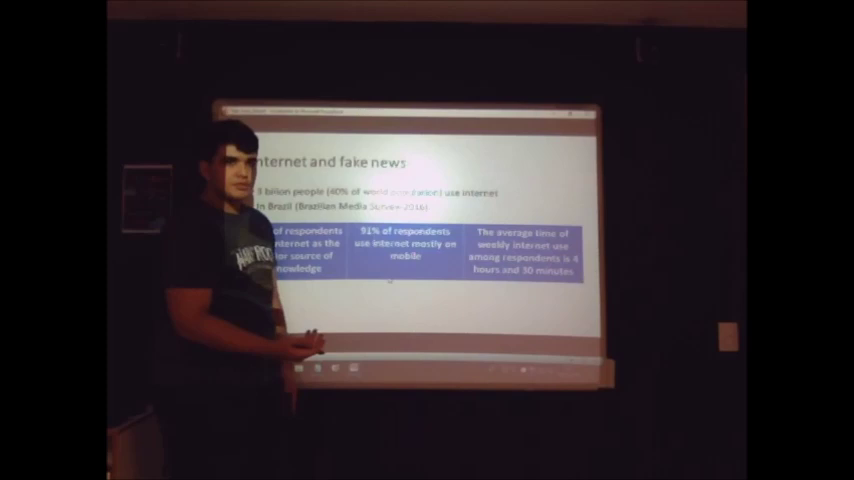